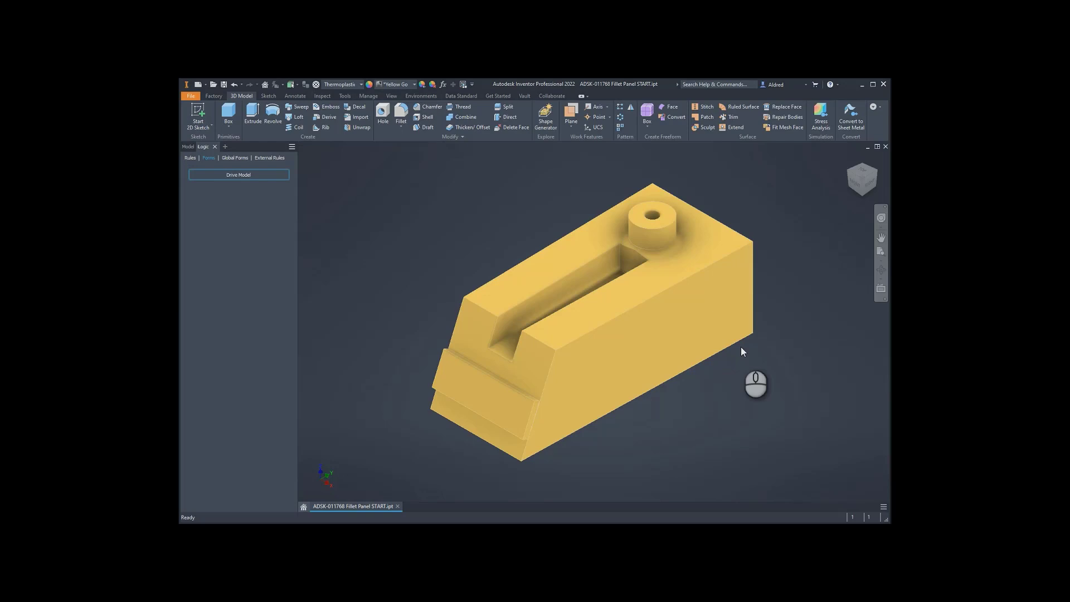
{"action": "mouse_move", "coordinate": [431, 178]}
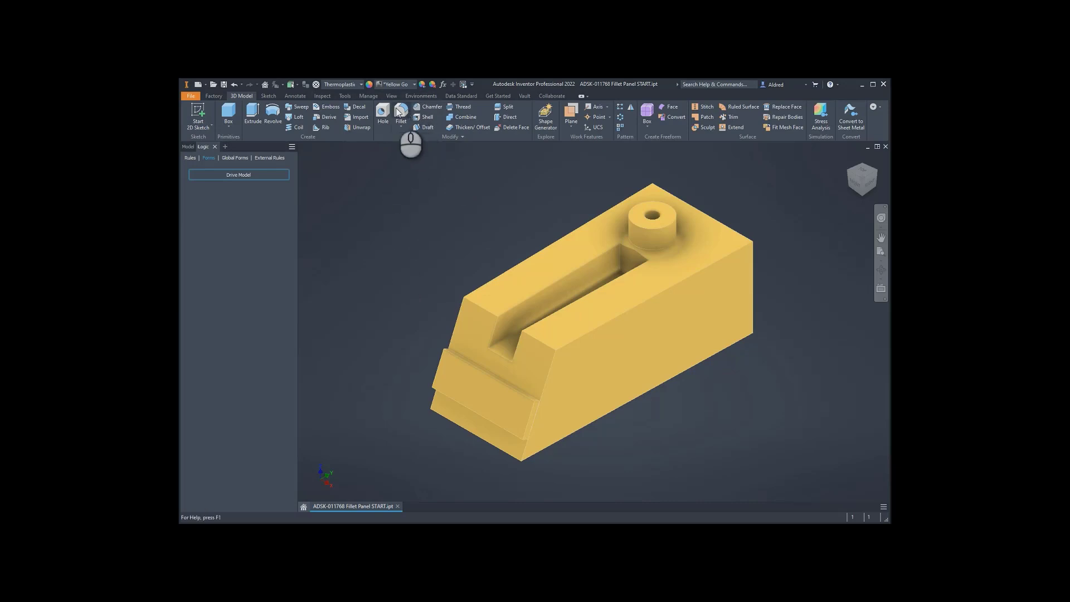
- Start a Fillet on the block and review its tangent, smooth G2 and inverted profile choices at 2 mm
{"action": "left_click", "coordinate": [400, 115]}
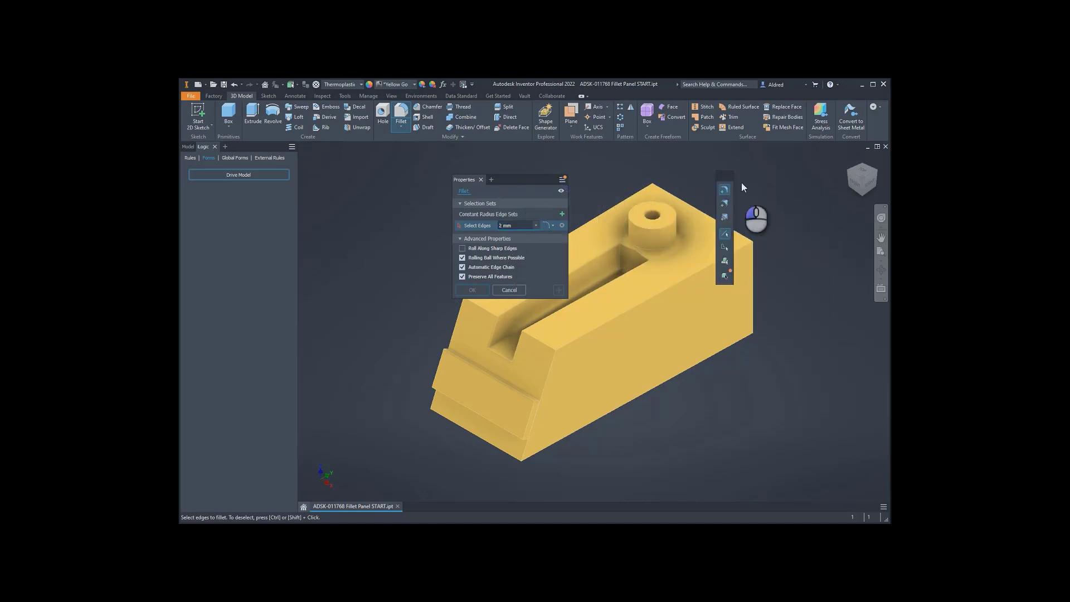
{"action": "mouse_move", "coordinate": [576, 183]}
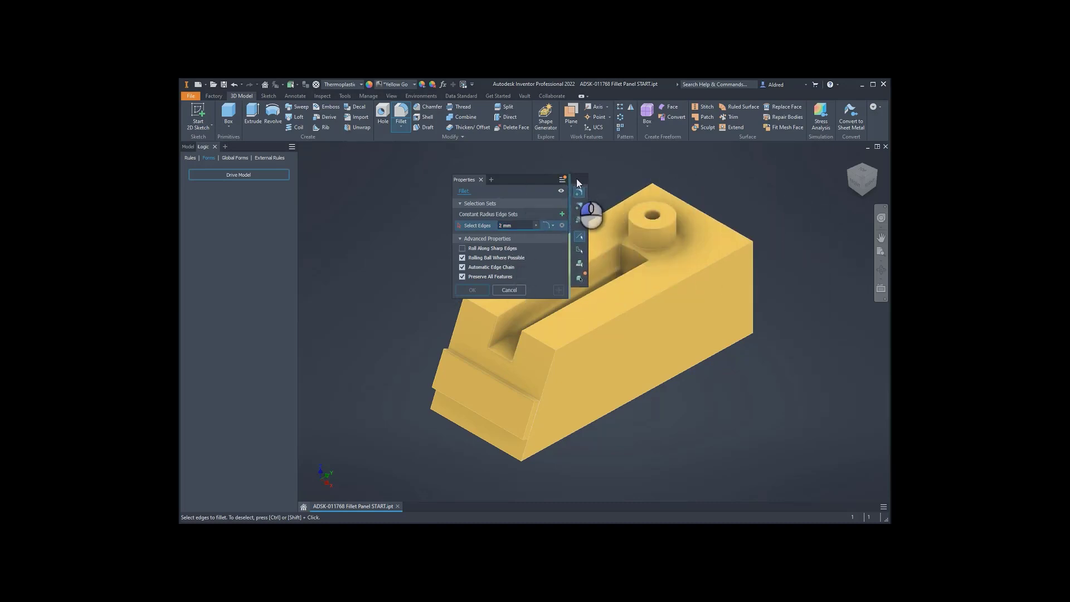
{"action": "mouse_move", "coordinate": [617, 215]}
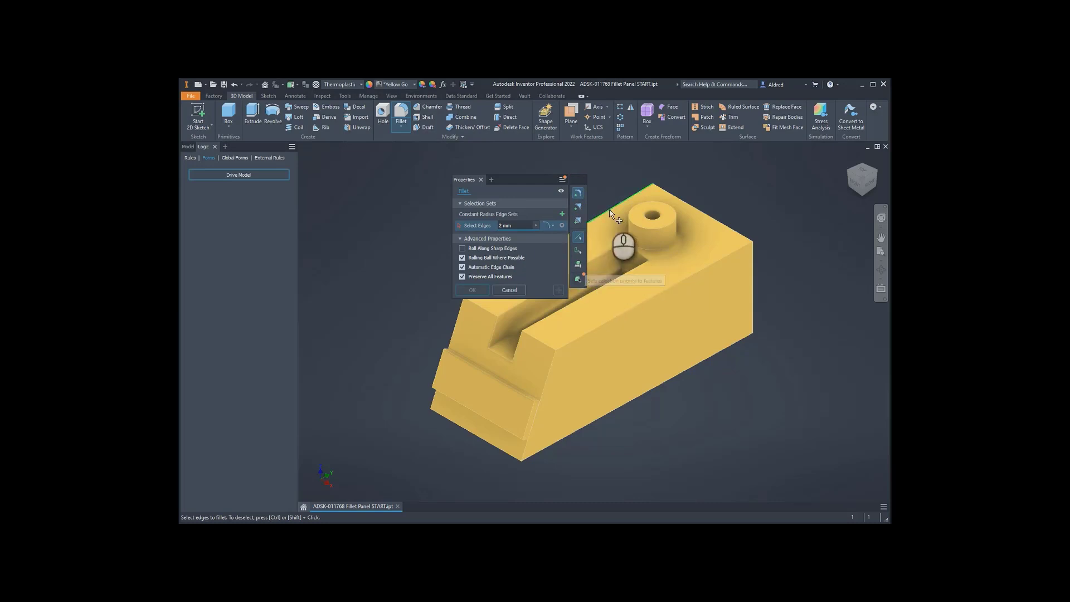
{"action": "mouse_move", "coordinate": [578, 193]}
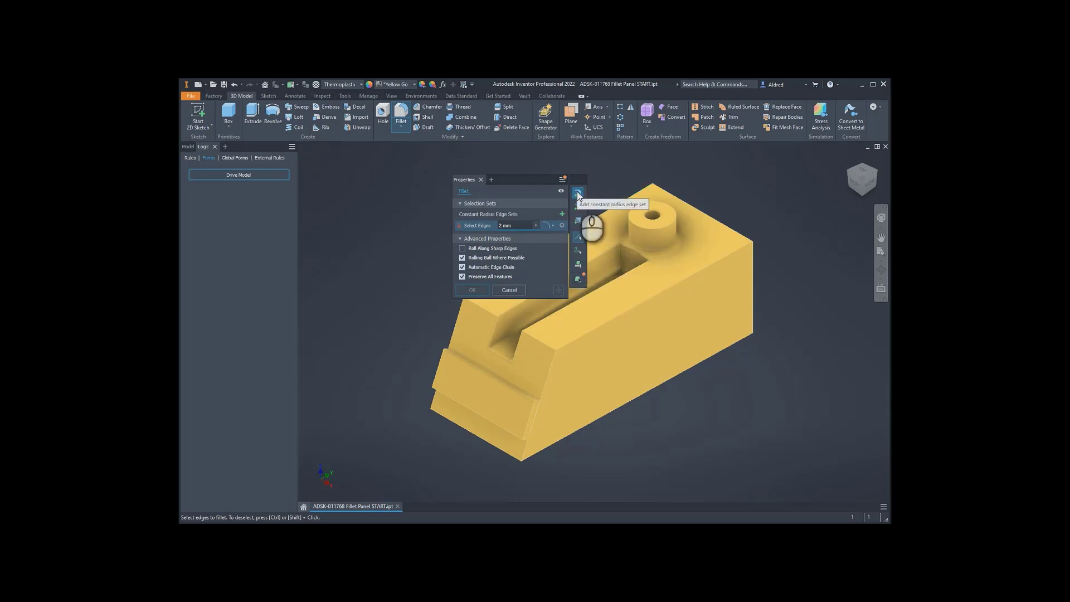
{"action": "mouse_move", "coordinate": [578, 200]}
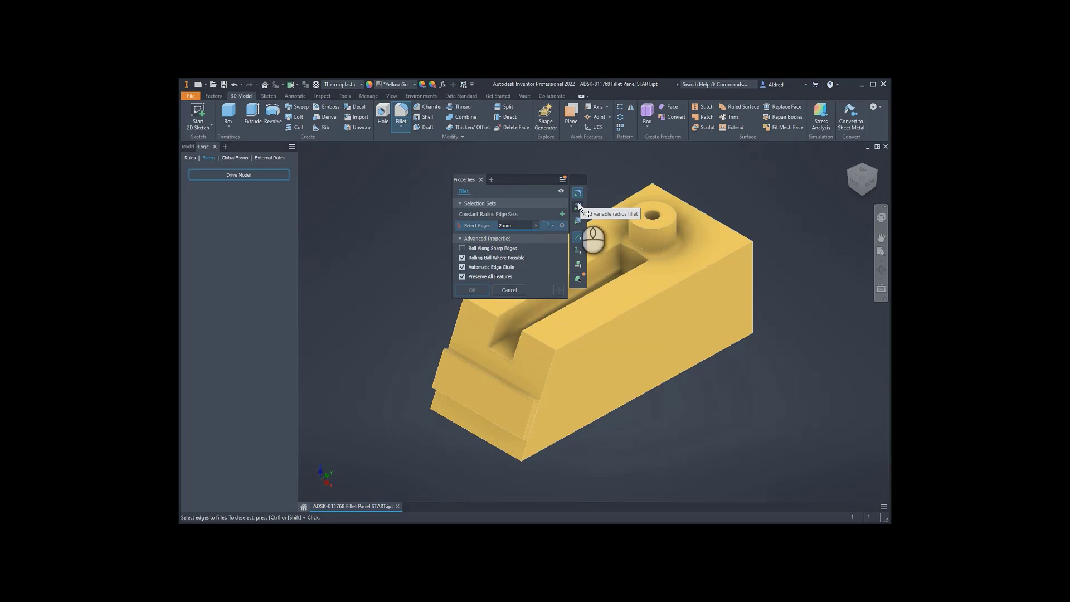
{"action": "mouse_move", "coordinate": [579, 225]}
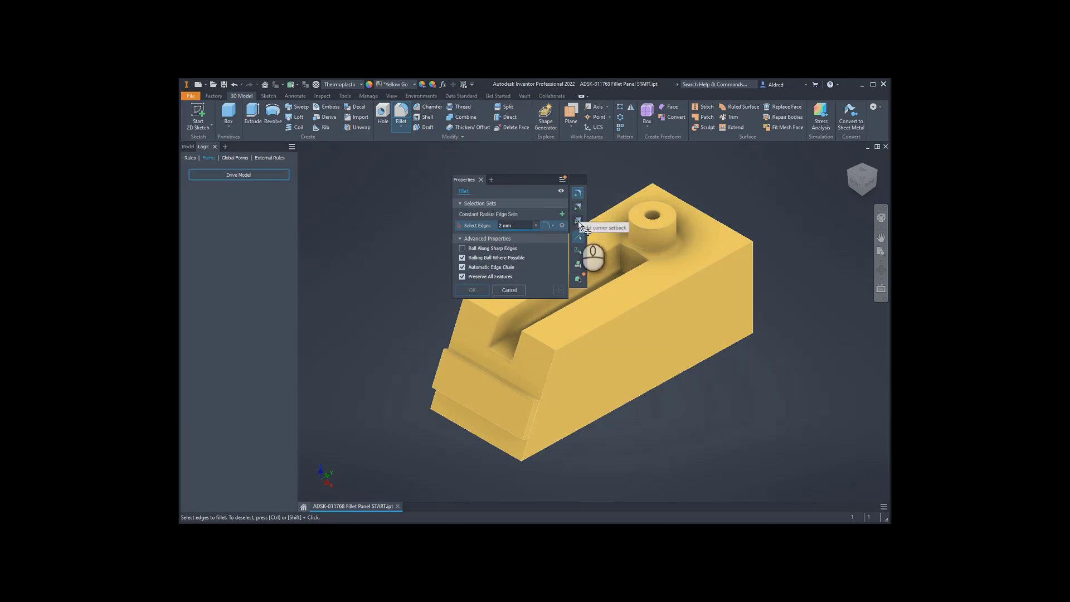
{"action": "mouse_move", "coordinate": [579, 209]}
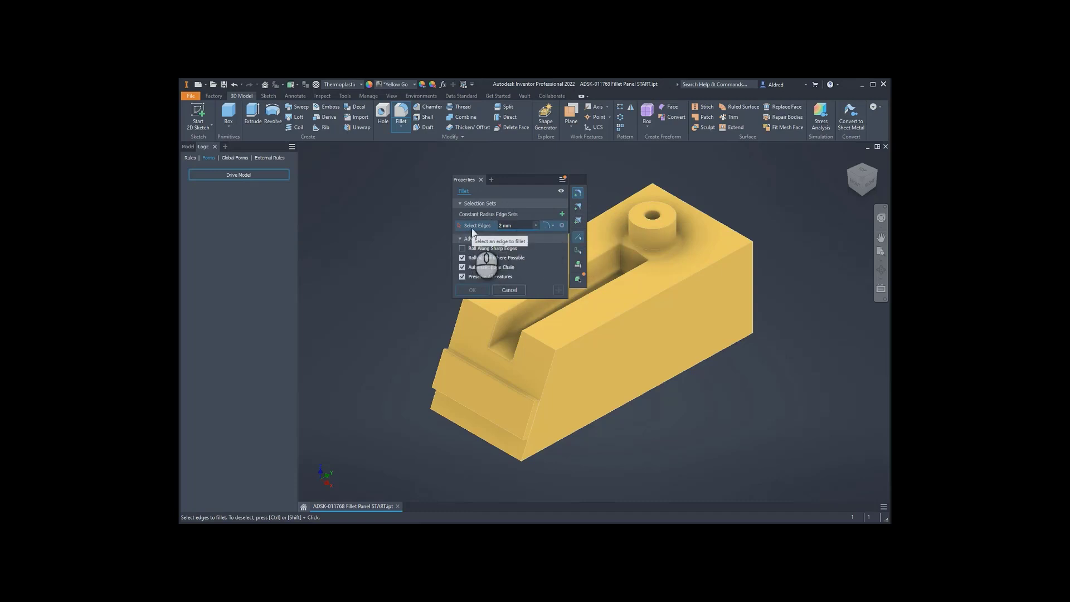
{"action": "mouse_move", "coordinate": [549, 234]}
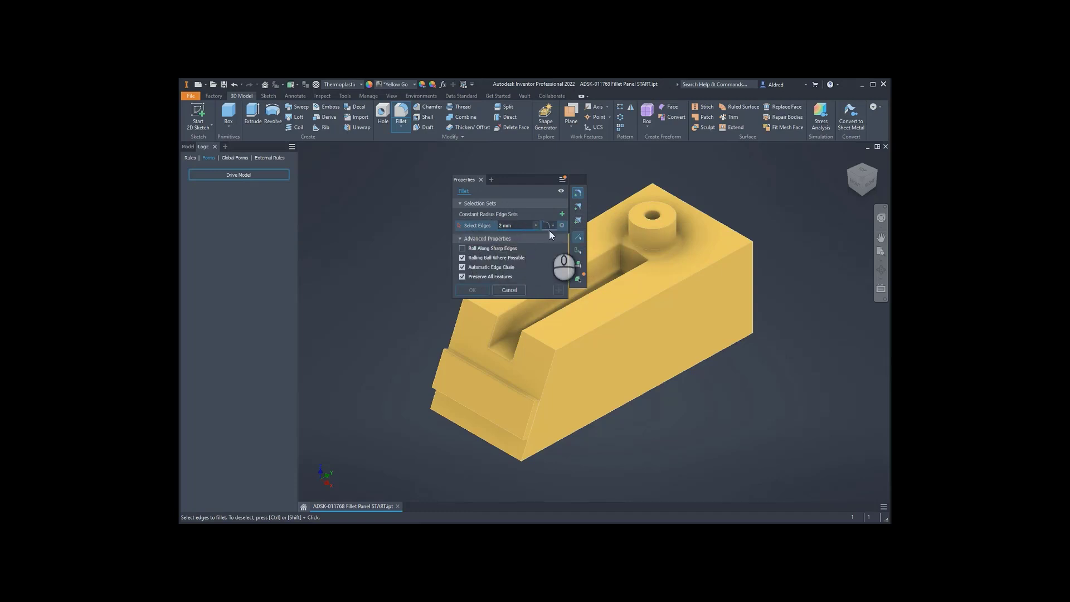
{"action": "left_click", "coordinate": [536, 225]}
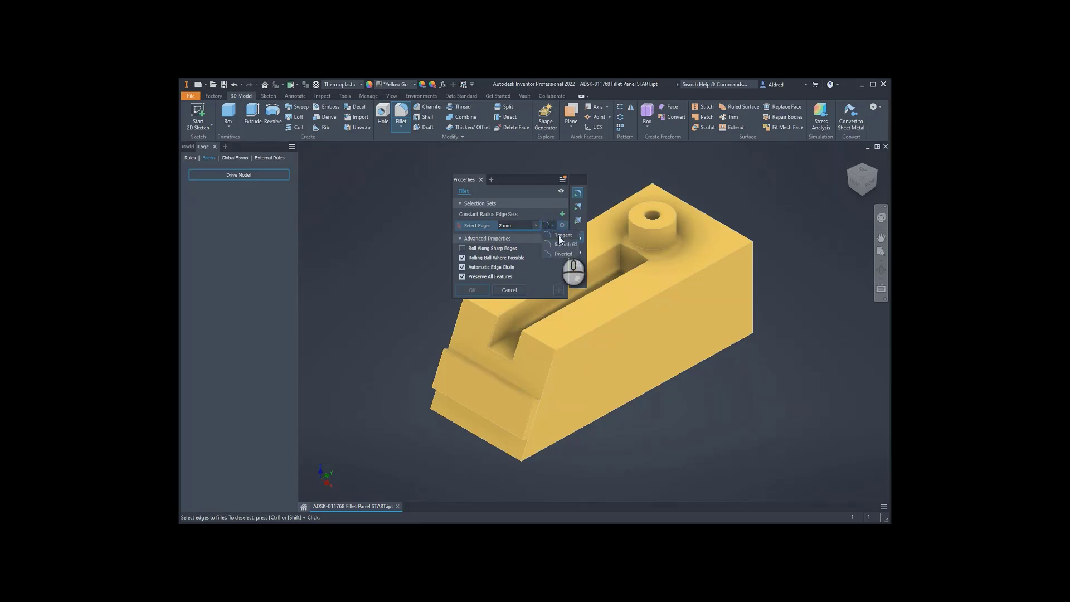
{"action": "mouse_move", "coordinate": [561, 258]}
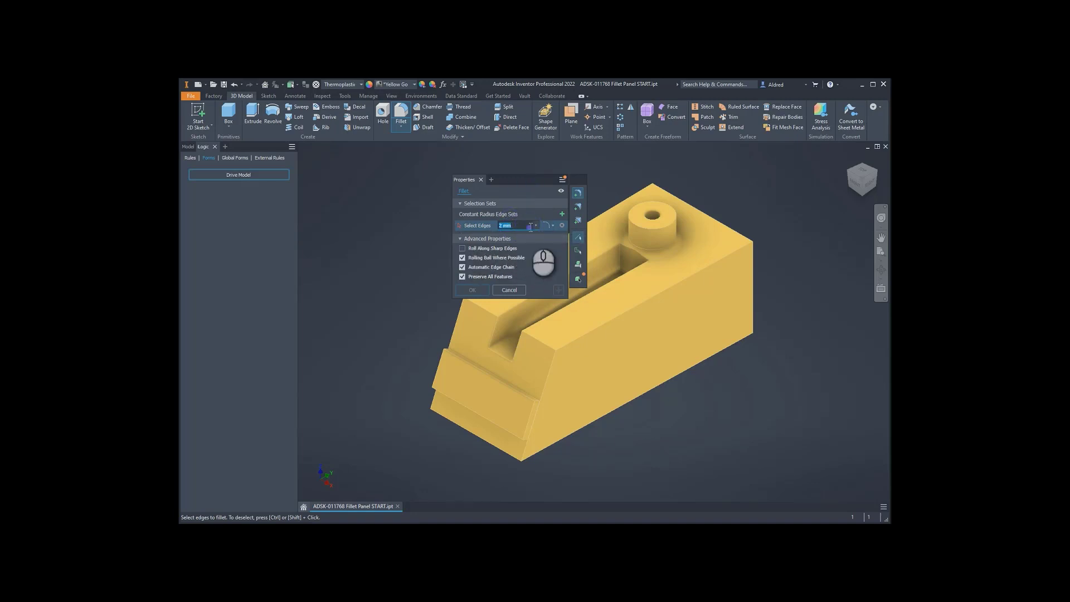
{"action": "mouse_move", "coordinate": [578, 193]}
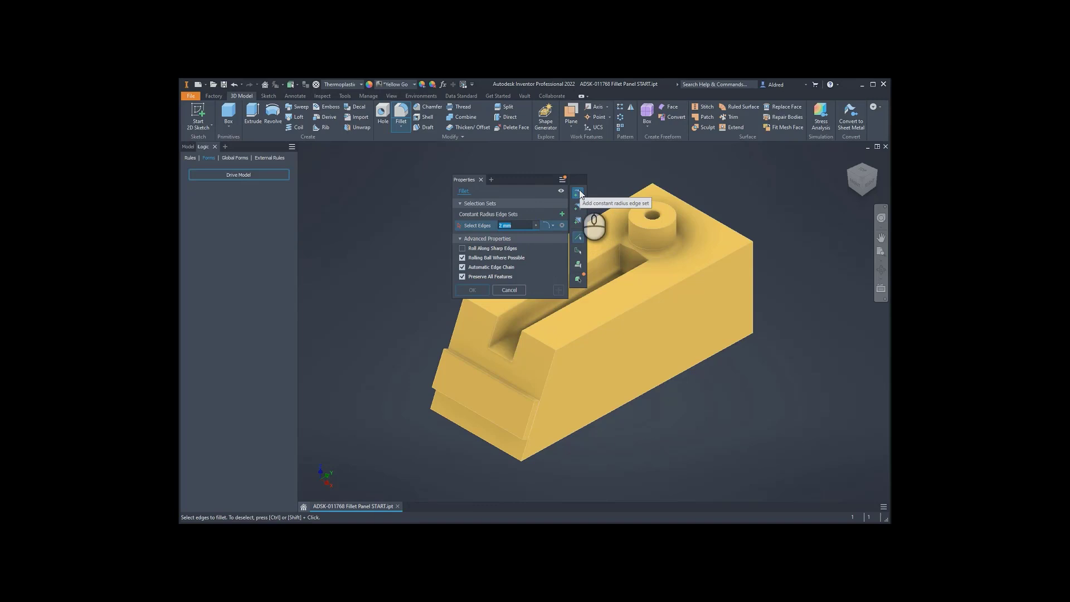
- Select the long top edge of the block with a 6.500 mm fillet preview
{"action": "left_click", "coordinate": [682, 270]}
{"action": "type", "text": "6.500"}
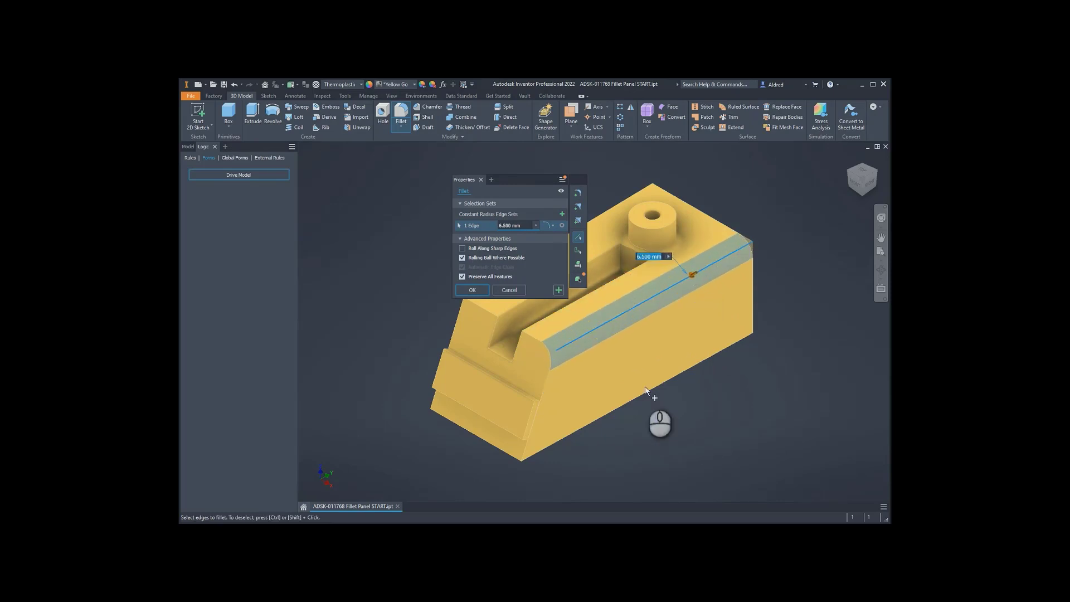
{"action": "mouse_move", "coordinate": [576, 239]}
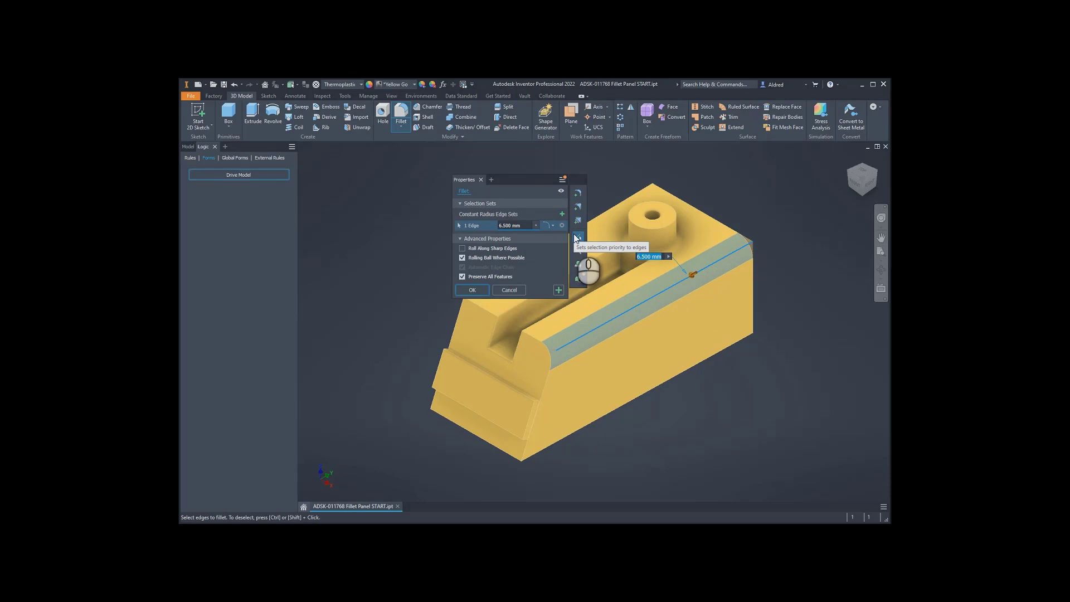
{"action": "mouse_move", "coordinate": [577, 237]}
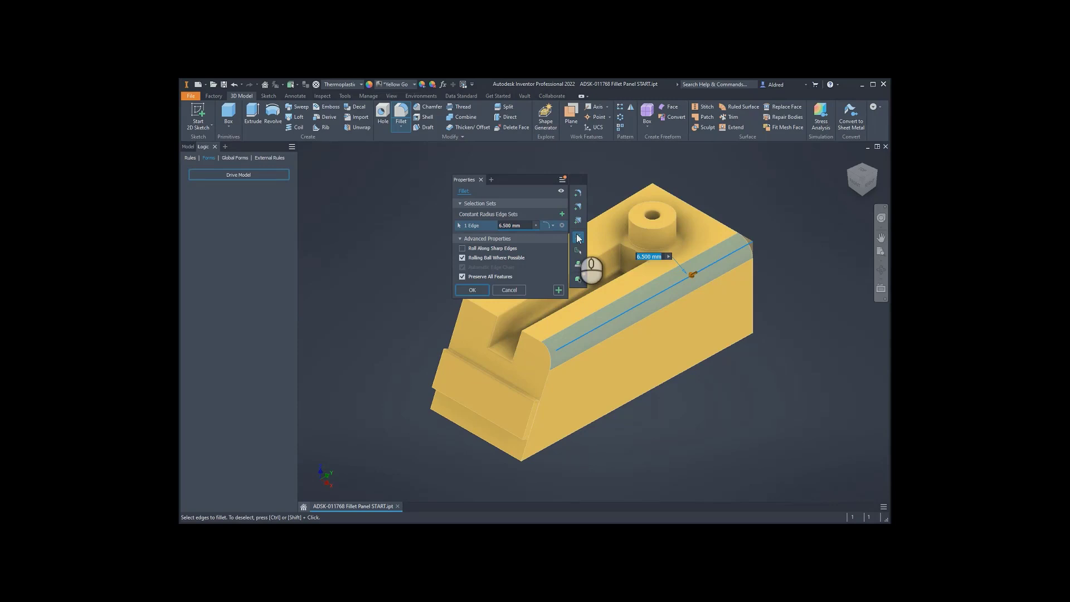
{"action": "mouse_move", "coordinate": [577, 254]}
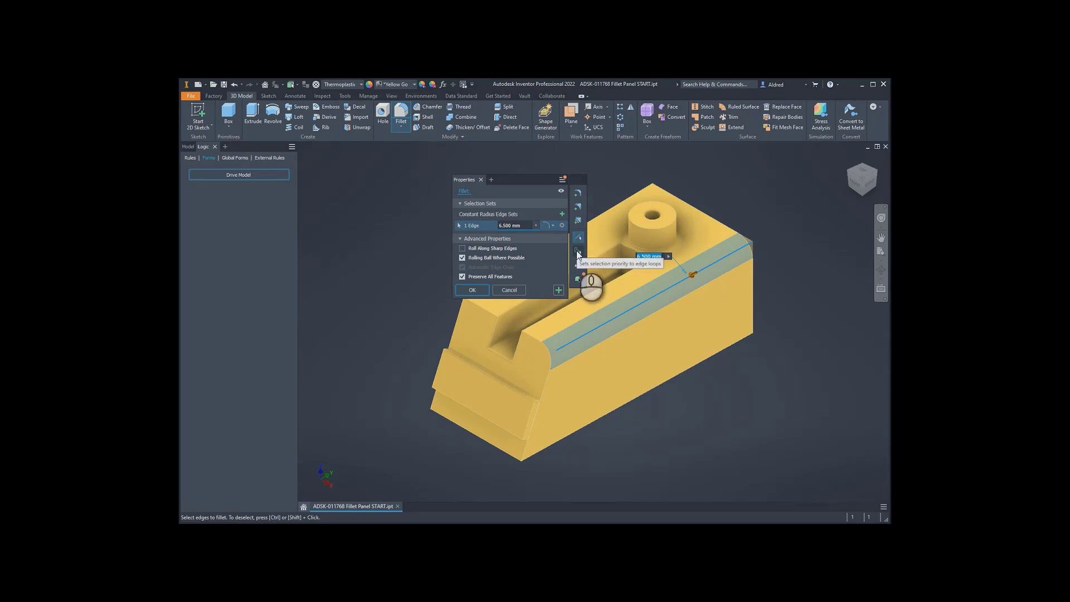
- Switch to edge-loop selection to target the top outline, slot and name-plate edges at radius 2
{"action": "left_click", "coordinate": [576, 250]}
{"action": "type", "text": "2"}
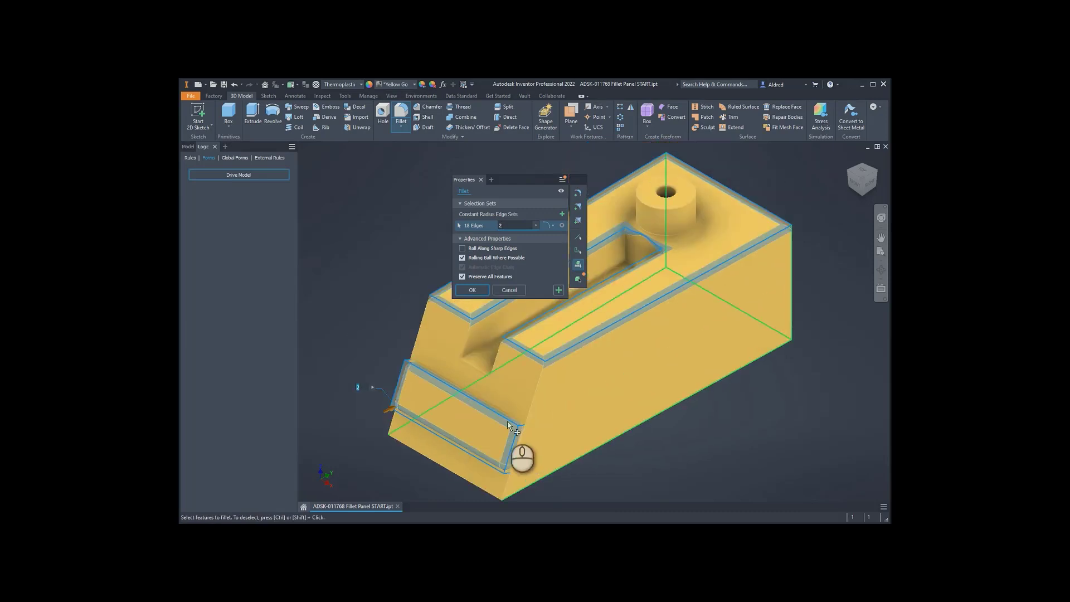
{"action": "mouse_move", "coordinate": [514, 373]}
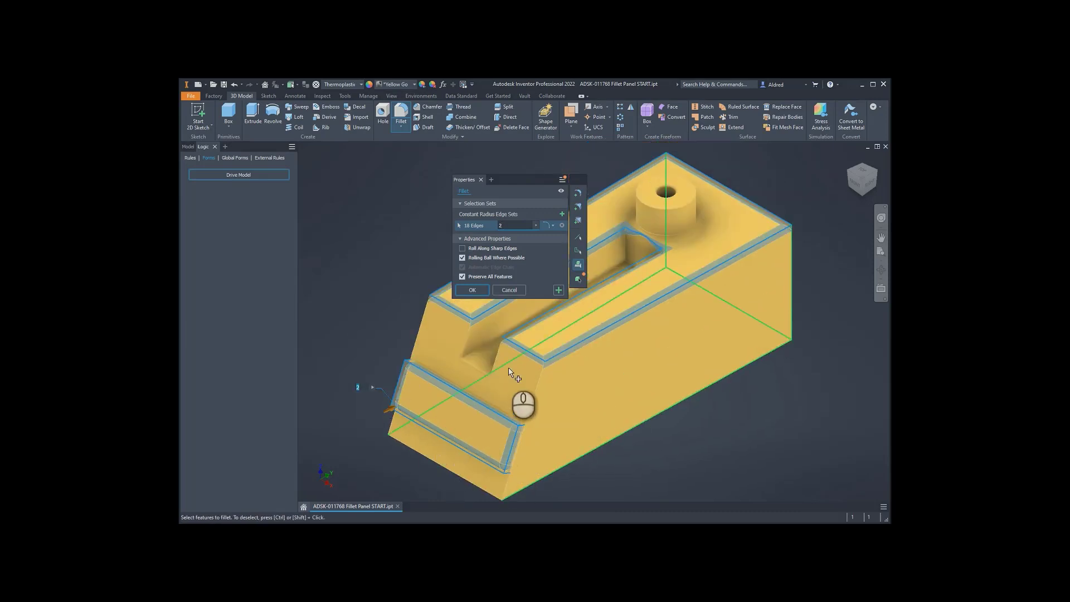
{"action": "mouse_move", "coordinate": [570, 380]}
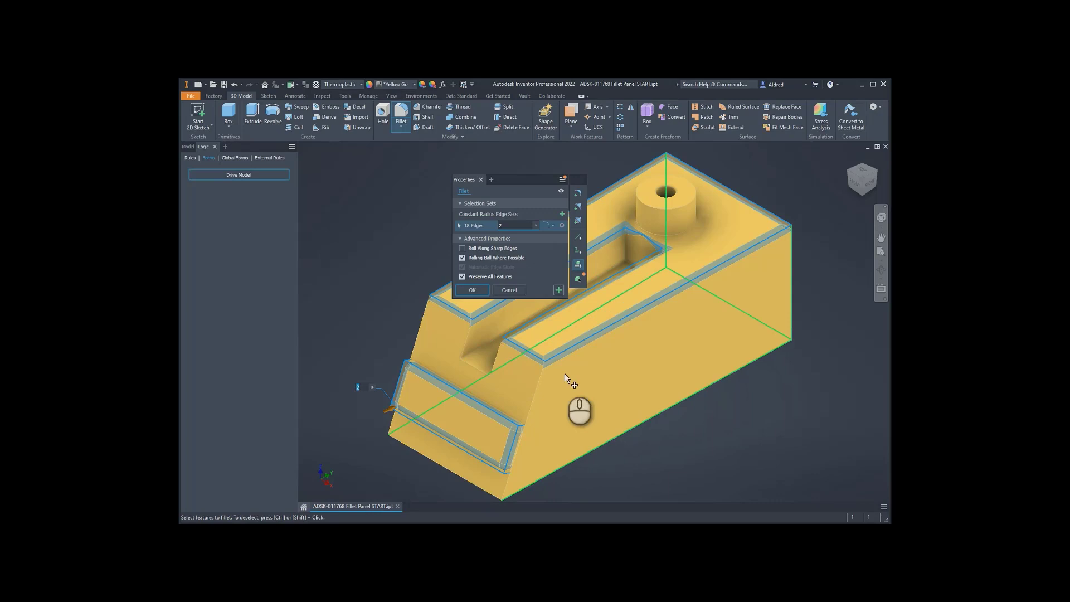
{"action": "mouse_move", "coordinate": [704, 273]}
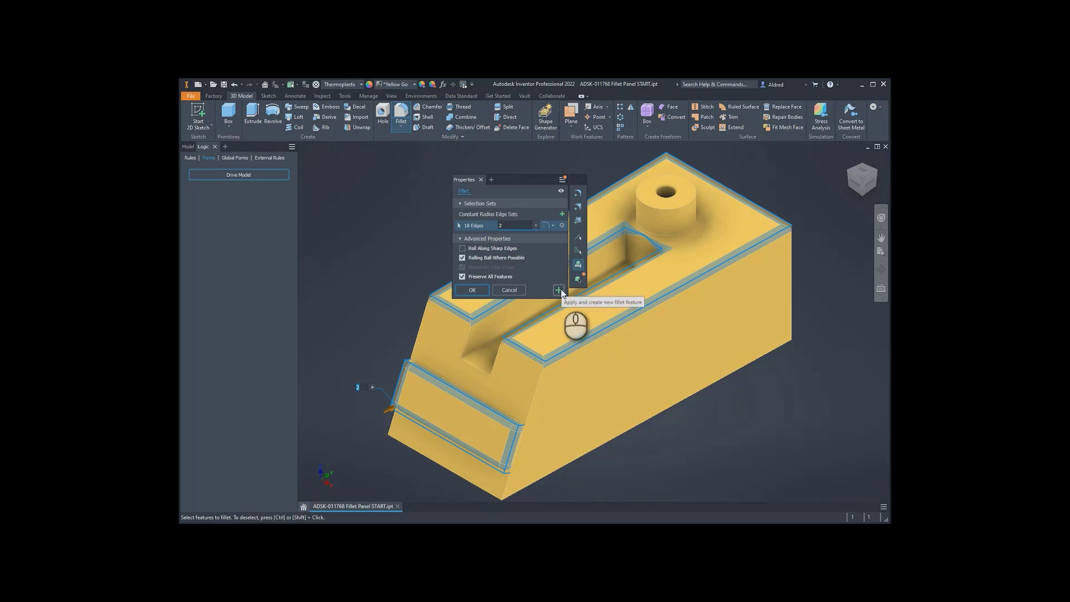
- Apply the radius-2 fillets around the block, dock the panel and return to the Model browser
{"action": "left_click", "coordinate": [557, 290]}
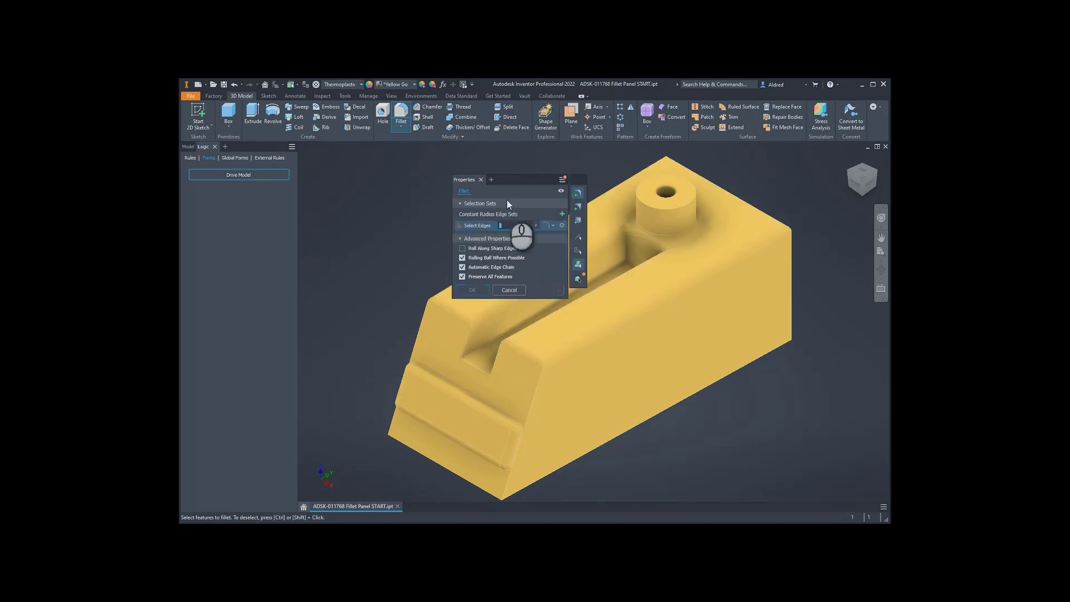
{"action": "mouse_move", "coordinate": [505, 181]}
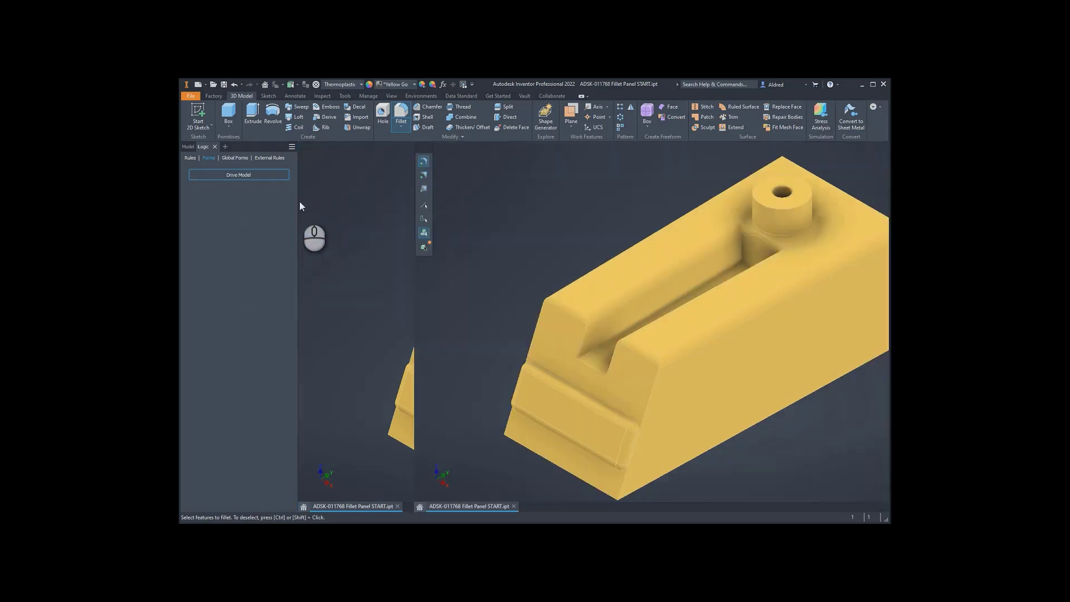
{"action": "left_click", "coordinate": [400, 116]}
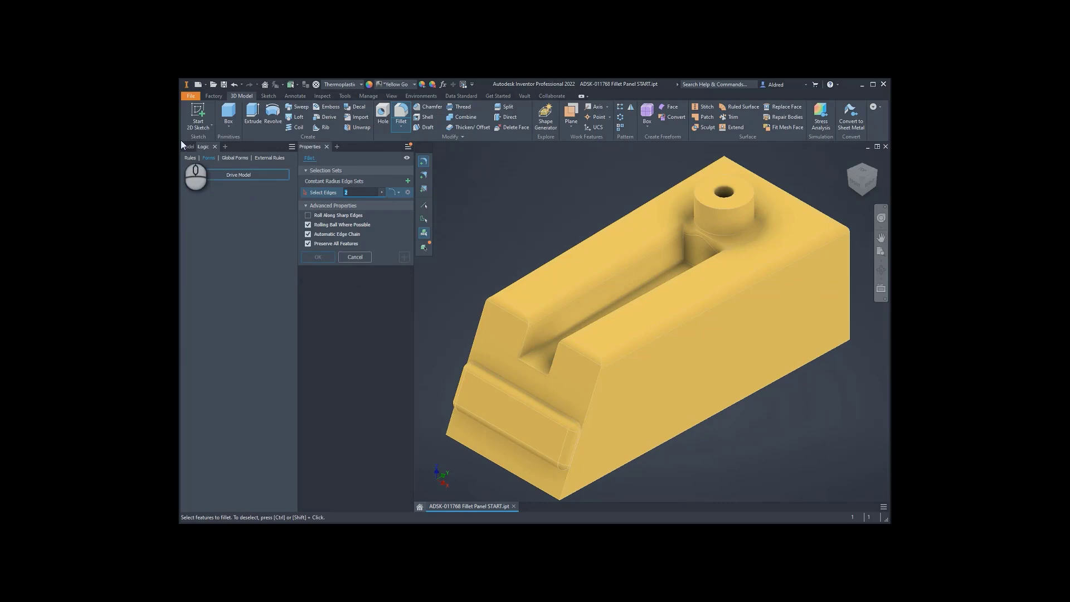
{"action": "left_click", "coordinate": [187, 146]}
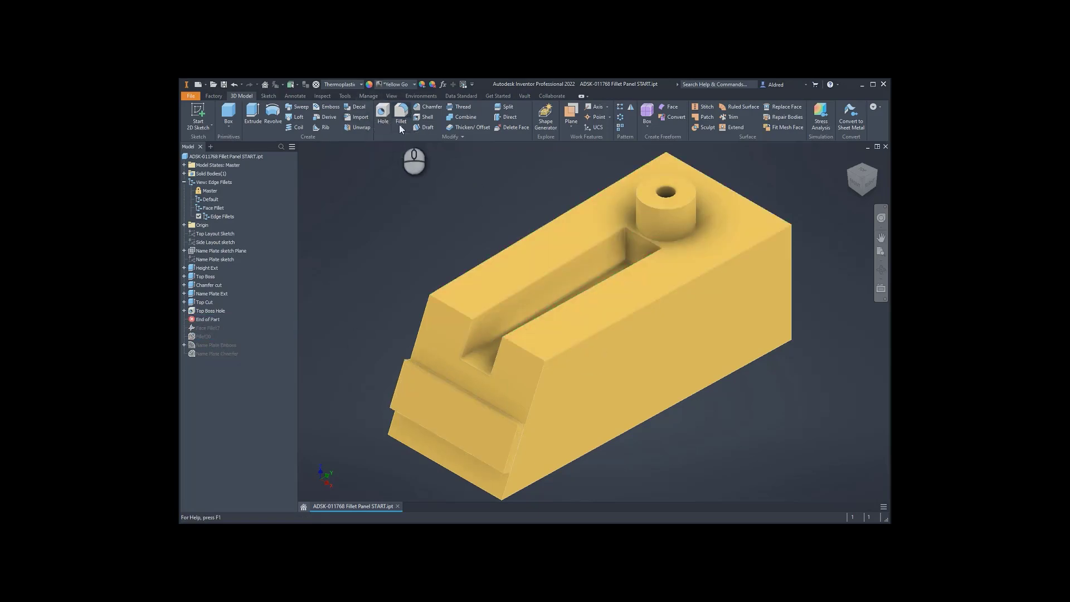
- Try a Face Fillet from the fillet list, then switch to a Full Round Fillet on the block
{"action": "left_click", "coordinate": [400, 127]}
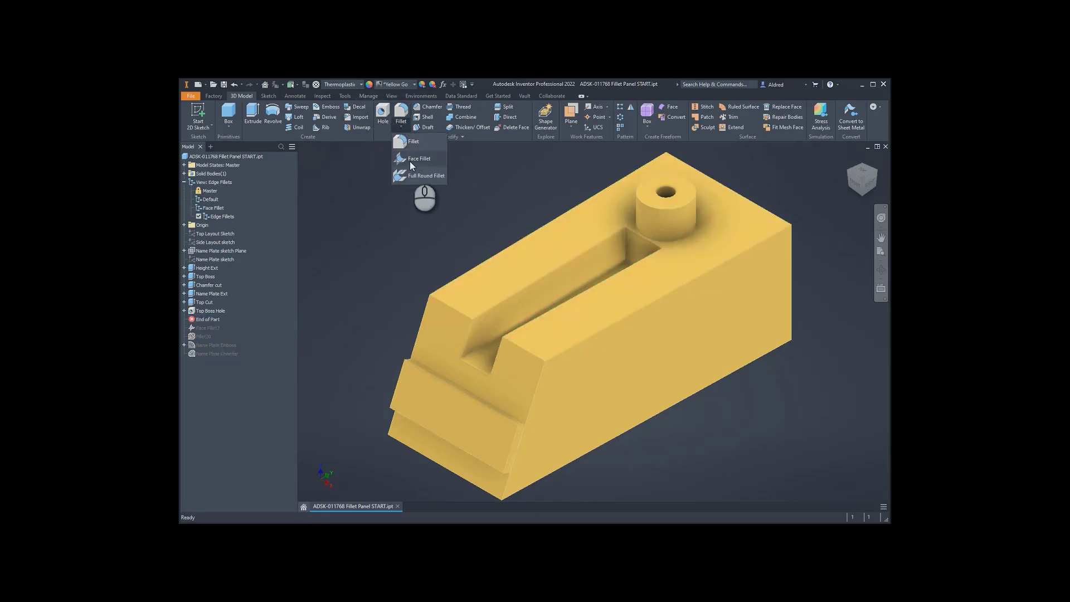
{"action": "mouse_move", "coordinate": [413, 141]}
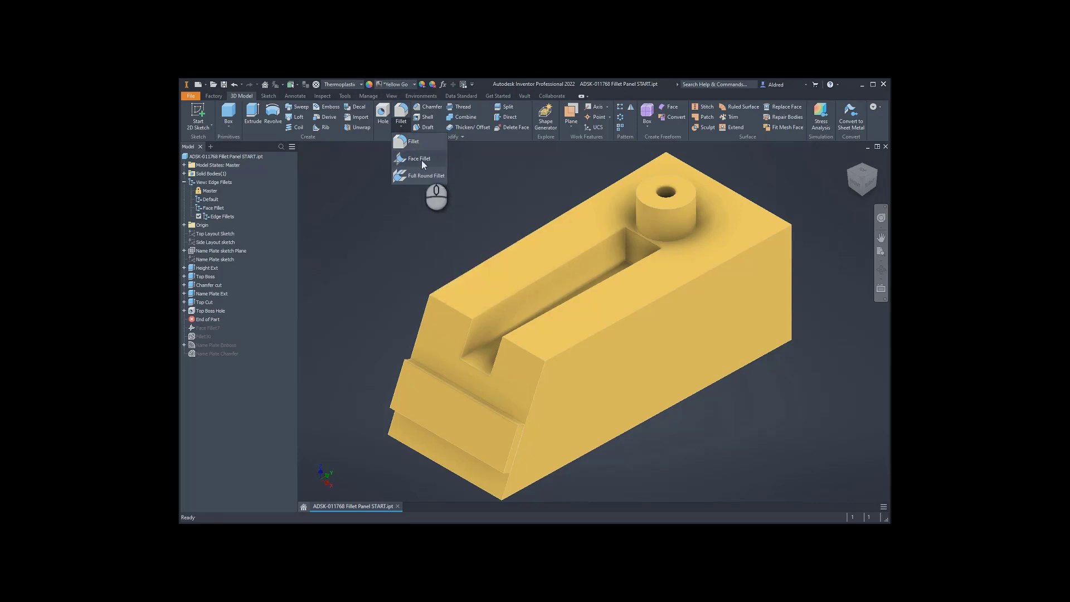
{"action": "left_click", "coordinate": [418, 158]}
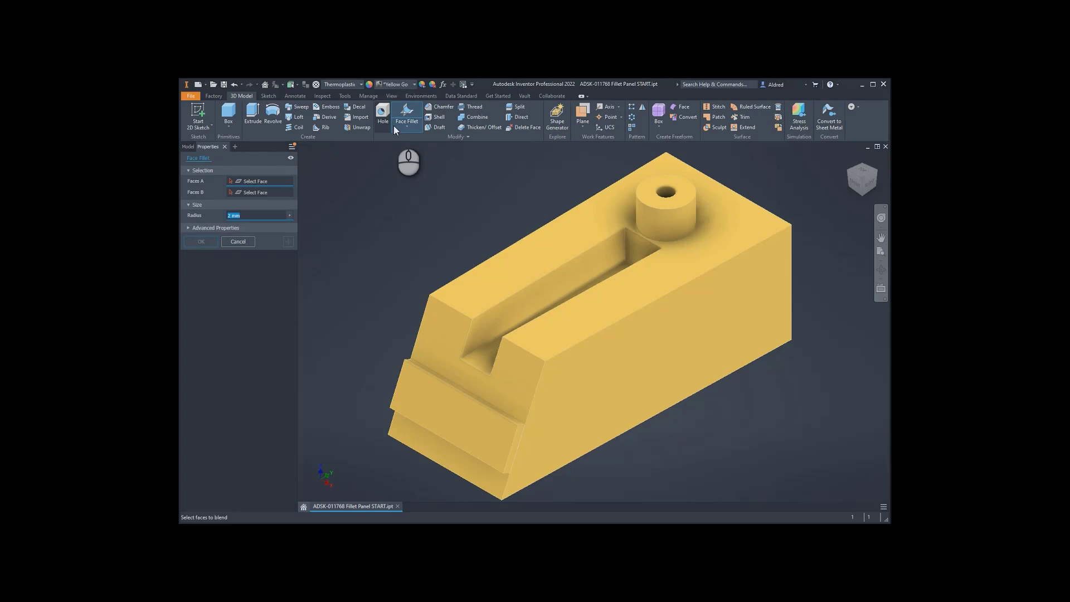
{"action": "left_click", "coordinate": [407, 116]}
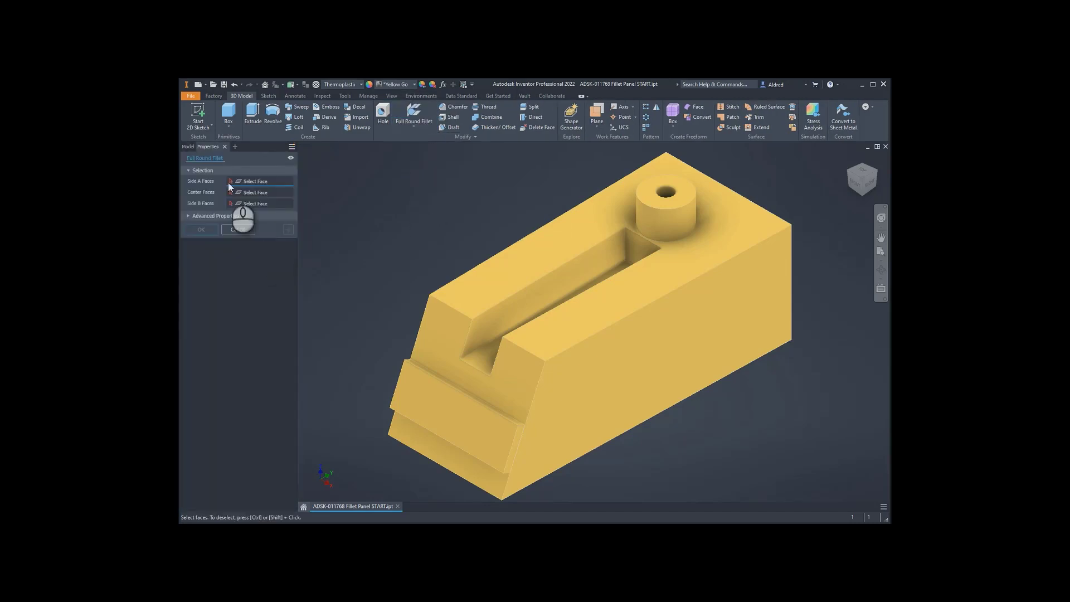
{"action": "left_click", "coordinate": [238, 229]}
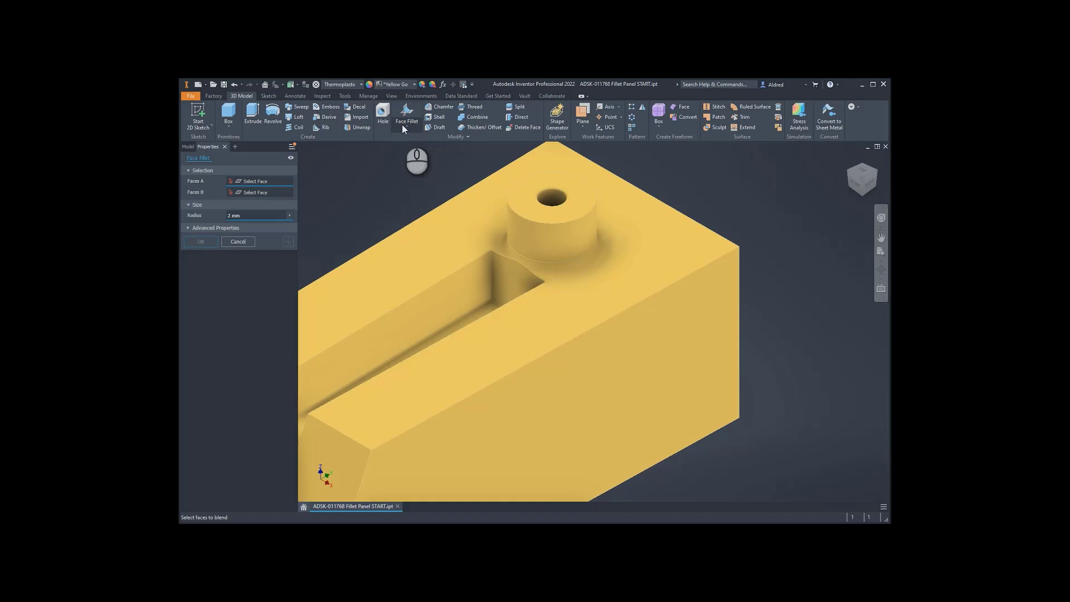
{"action": "left_click", "coordinate": [406, 117]}
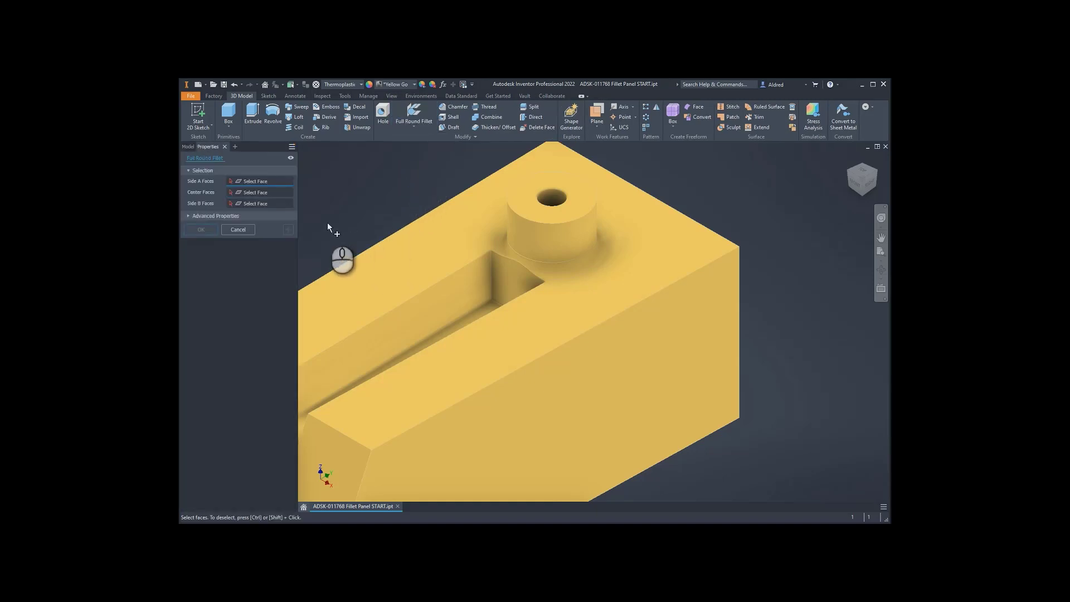
- Pick the Side A, Center and Side B boss-end faces and confirm the Full Round Fillet
{"action": "left_click", "coordinate": [600, 279]}
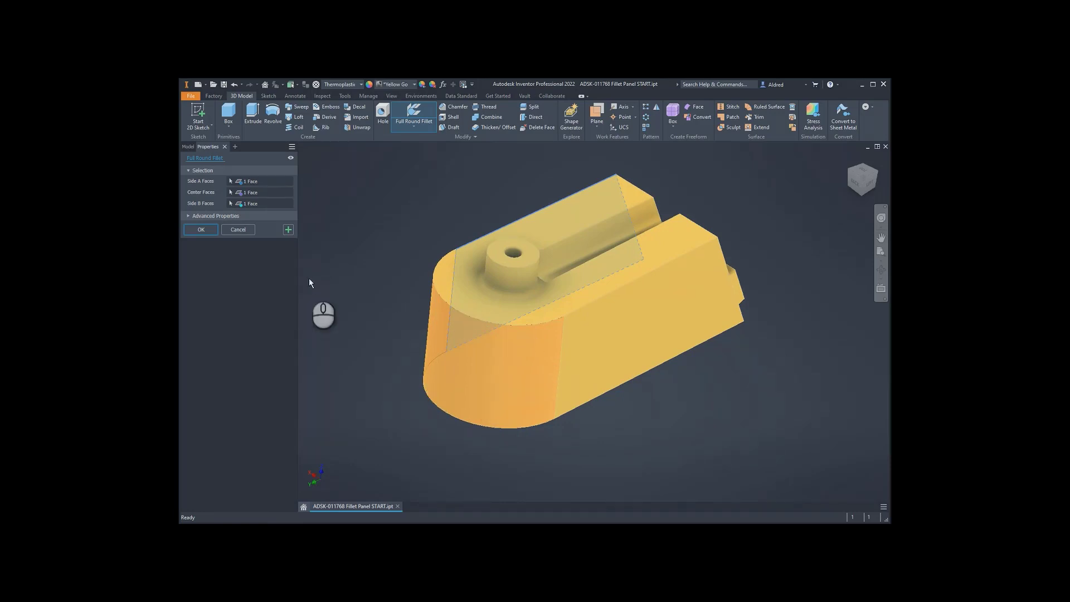
{"action": "left_click", "coordinate": [199, 230]}
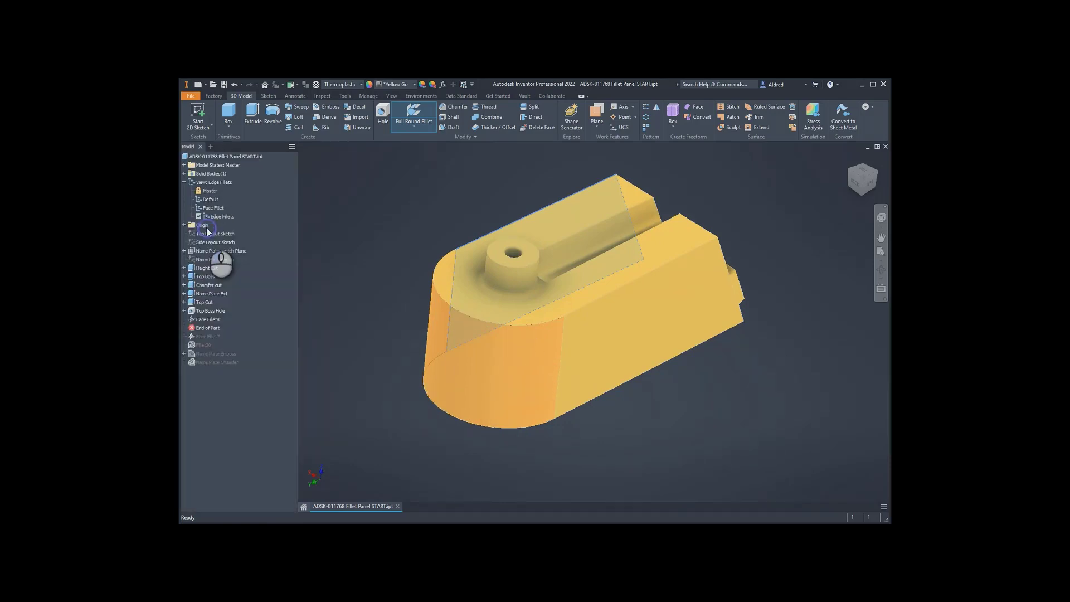